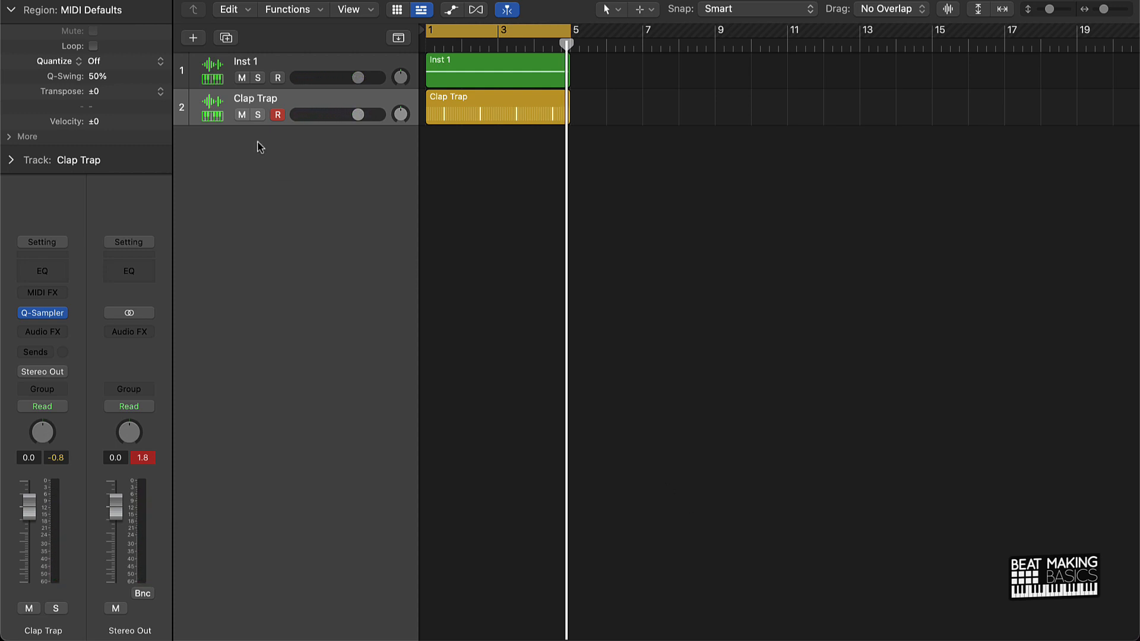
Step: Add a software instrument track with Quick Sampler (Single Sample) as its instrument
click(192, 37)
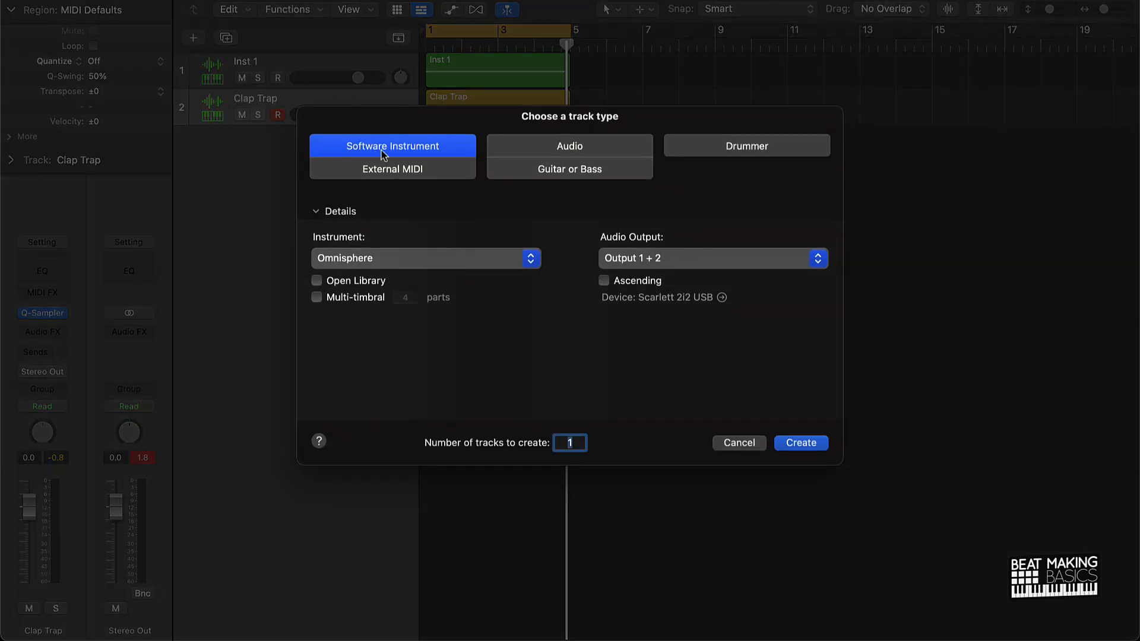
click(425, 258)
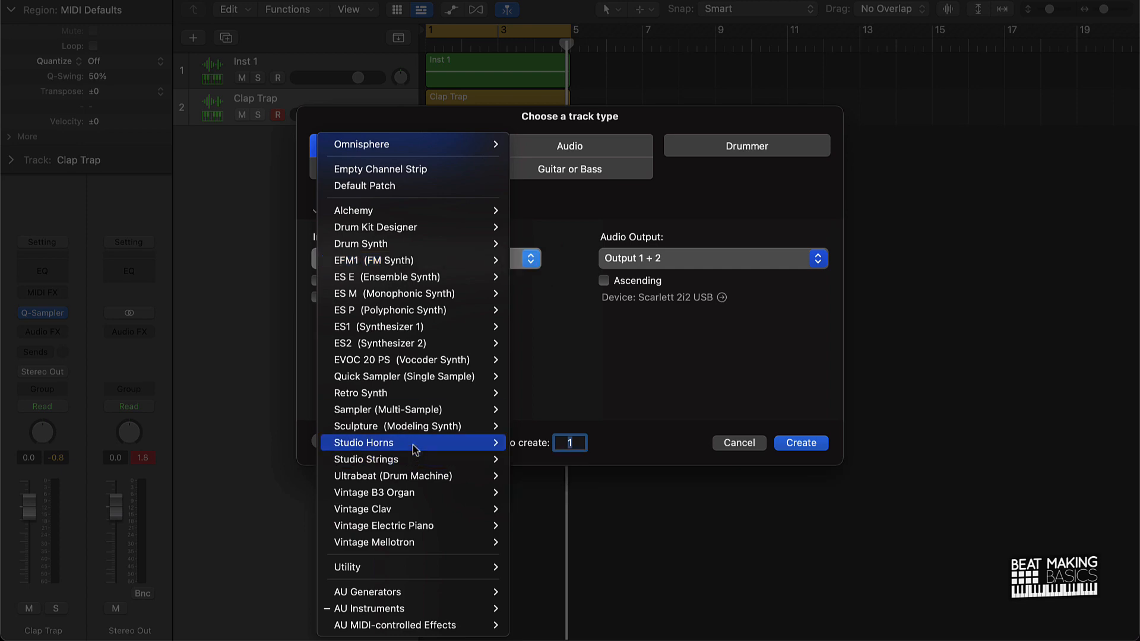
mouse_move(438, 387)
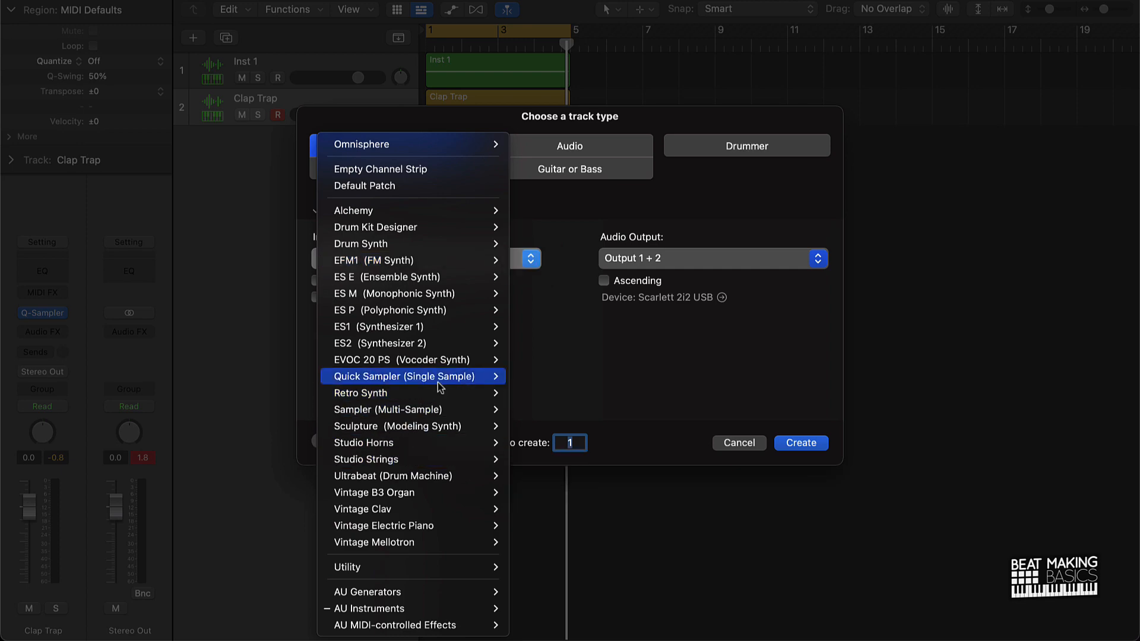
click(400, 376)
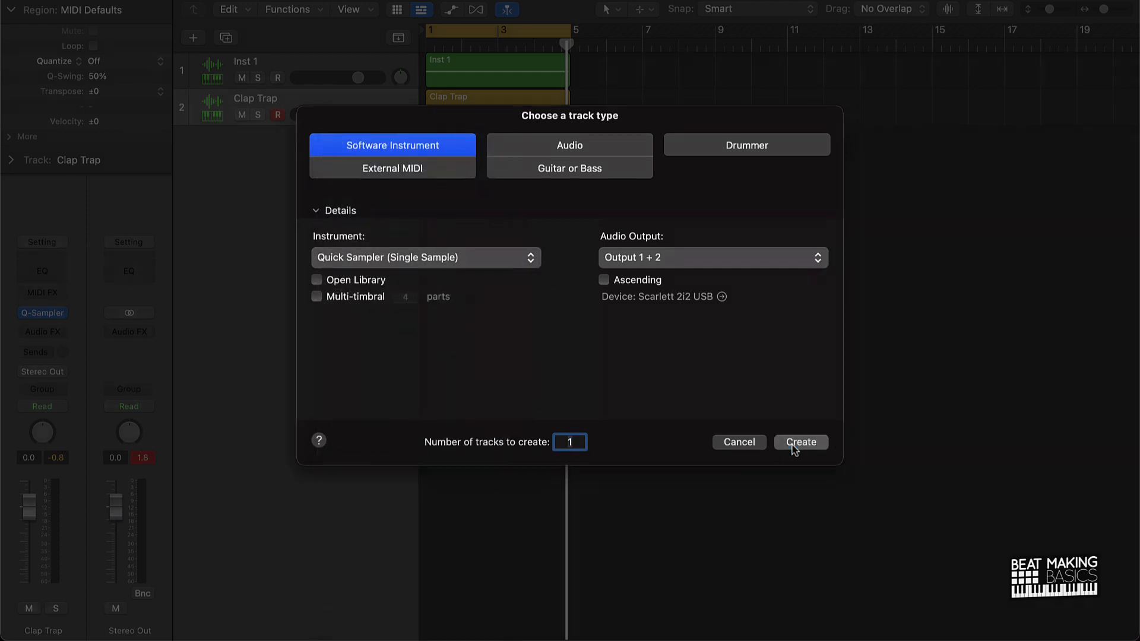
Step: Create the Inst 2 Quick Sampler track and show its preset menu
click(799, 442)
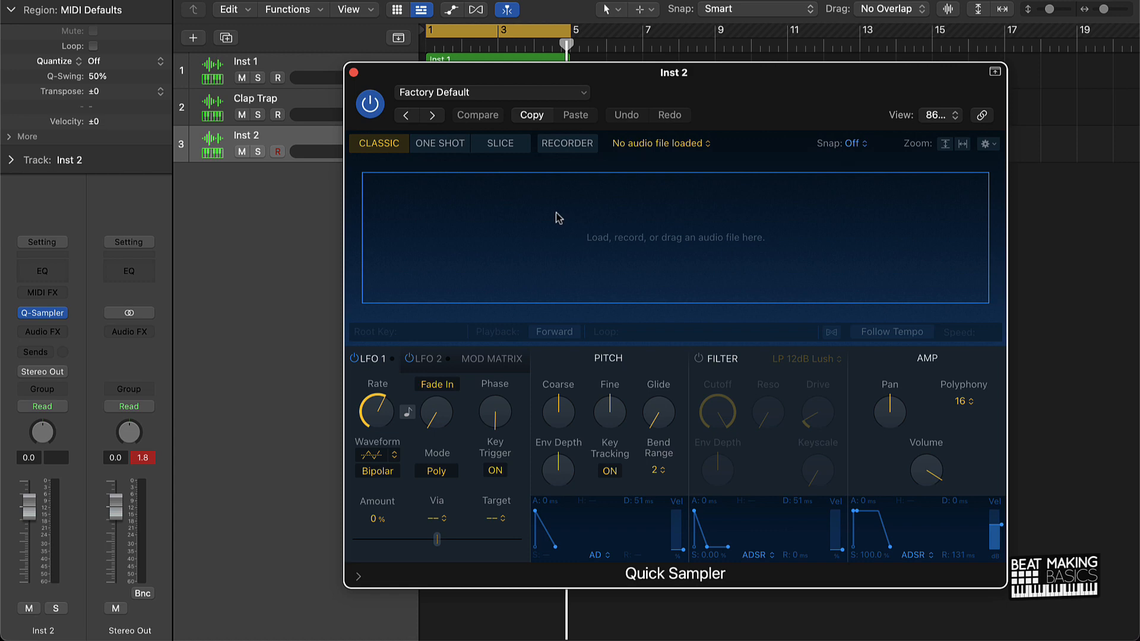
mouse_move(386, 225)
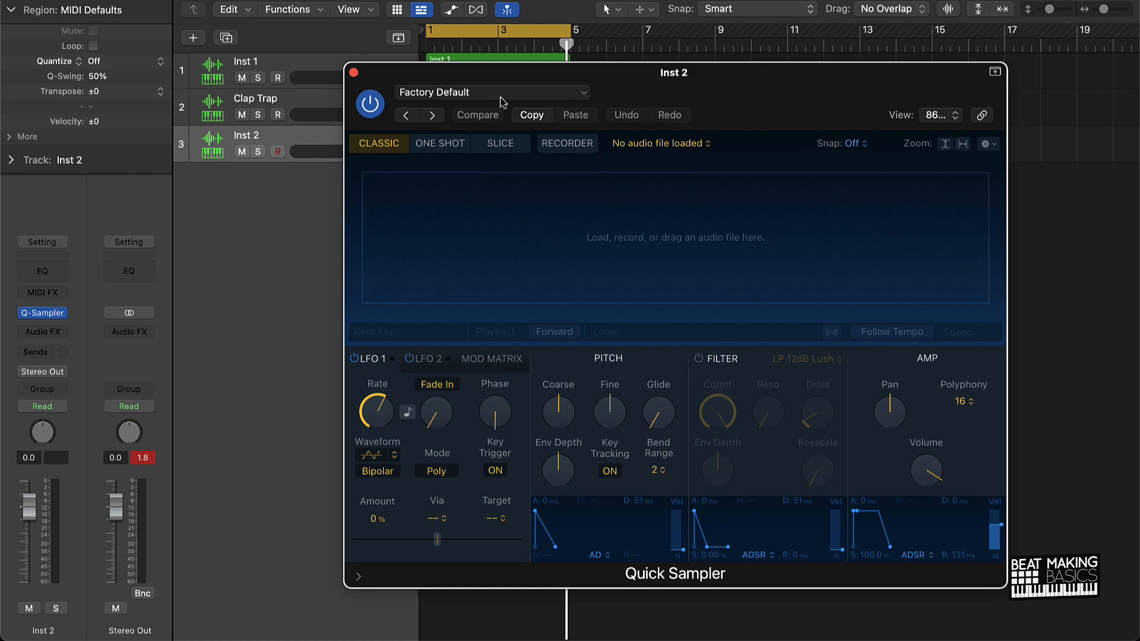
click(491, 93)
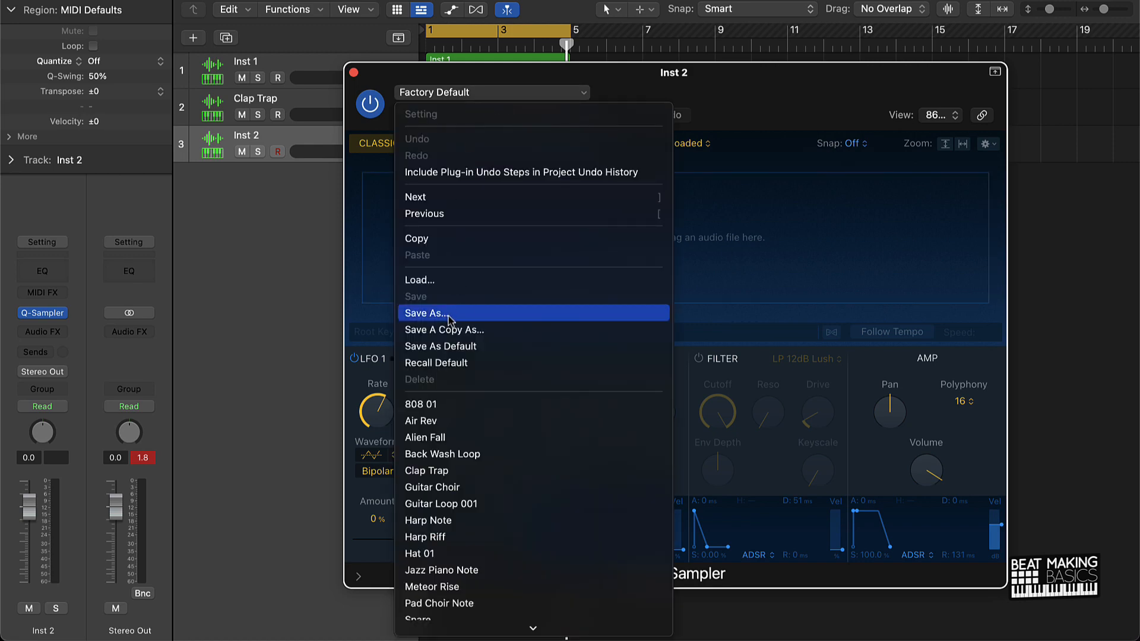
mouse_move(464, 486)
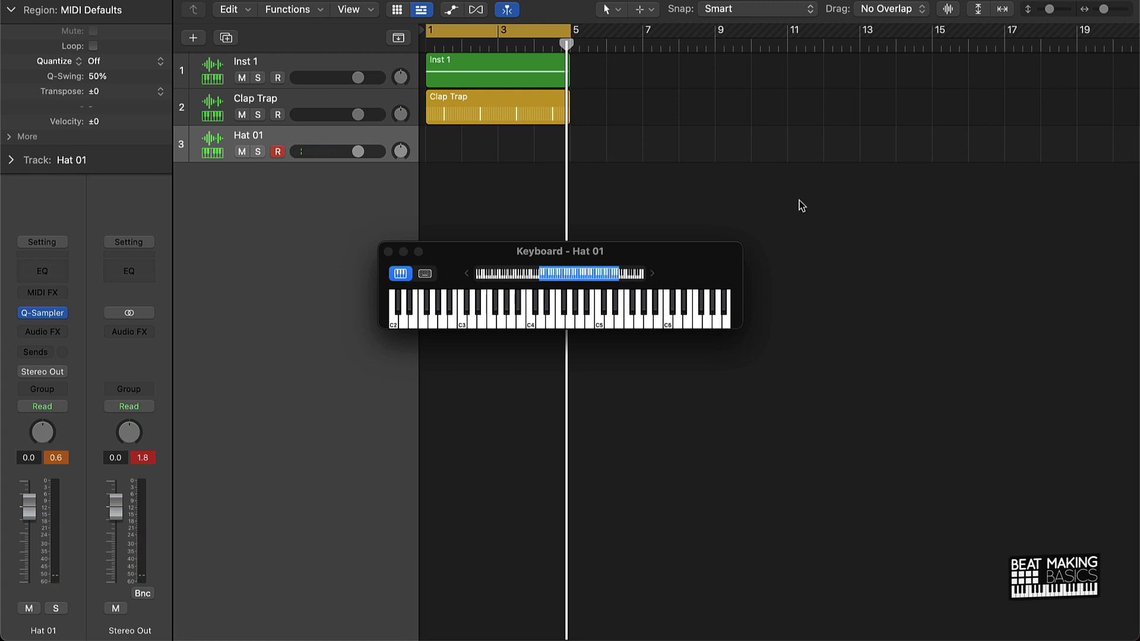
Step: Drag within the Hat 01 track view to audition the loaded hi-hat sample
drag(301, 152, 356, 151)
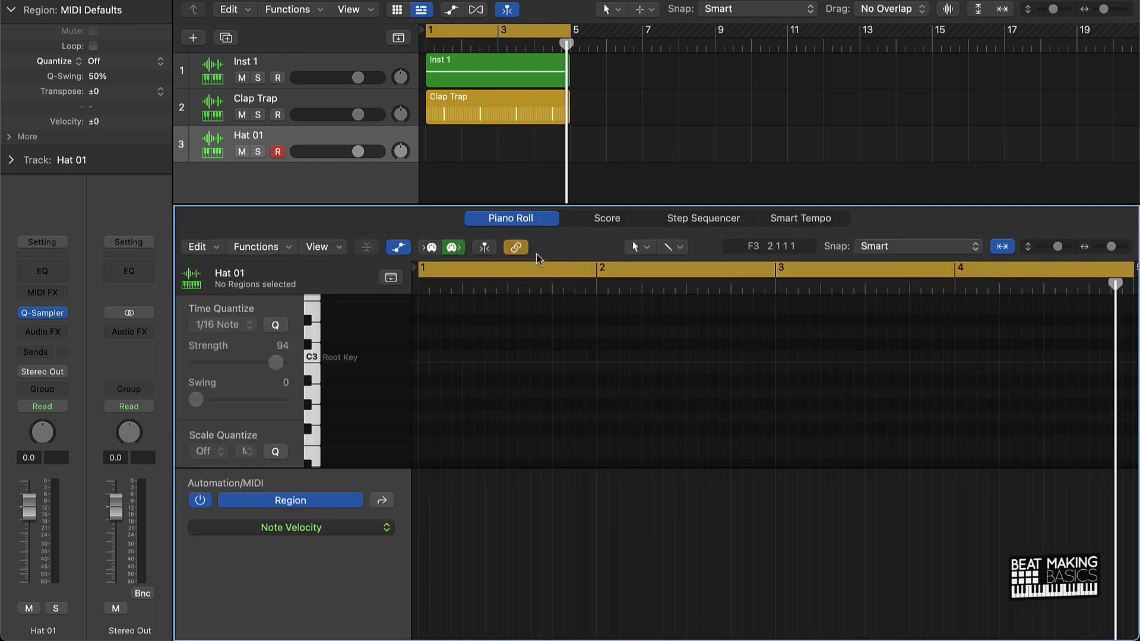
mouse_move(516, 414)
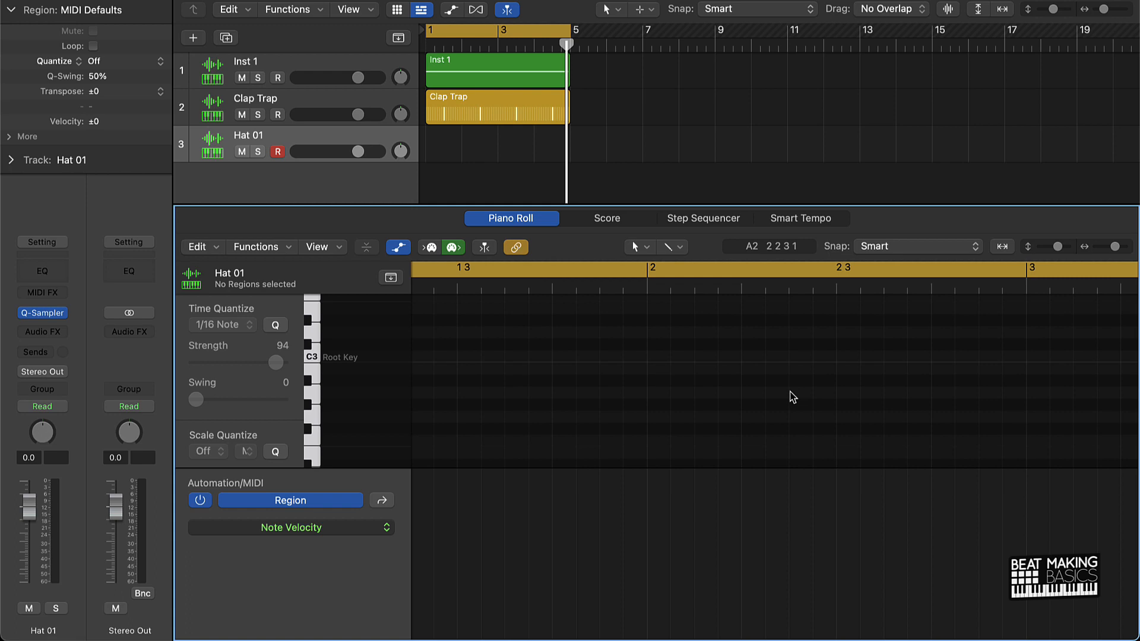
click(511, 218)
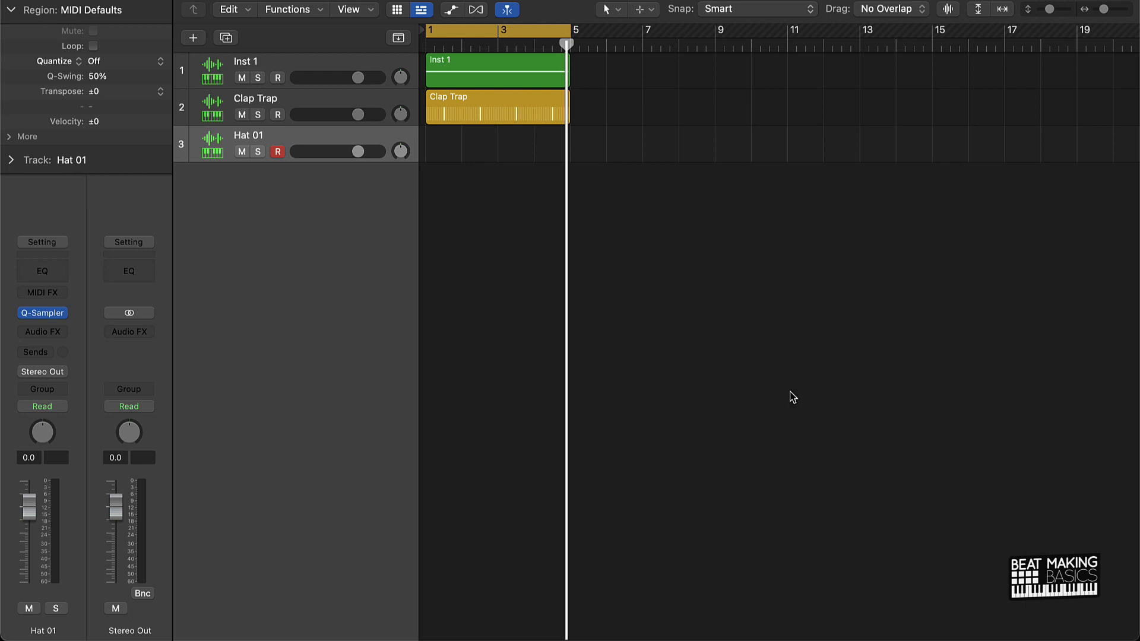
click(511, 218)
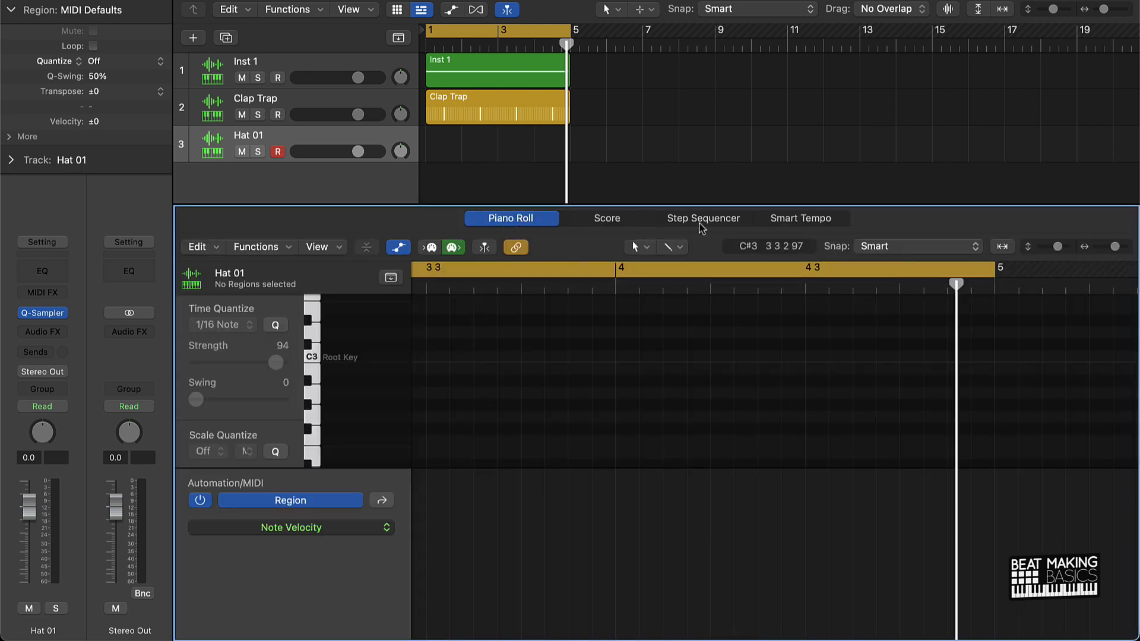
Step: Open the Step Sequencer for Hat 01 and toggle hi-hat step pads on
click(703, 218)
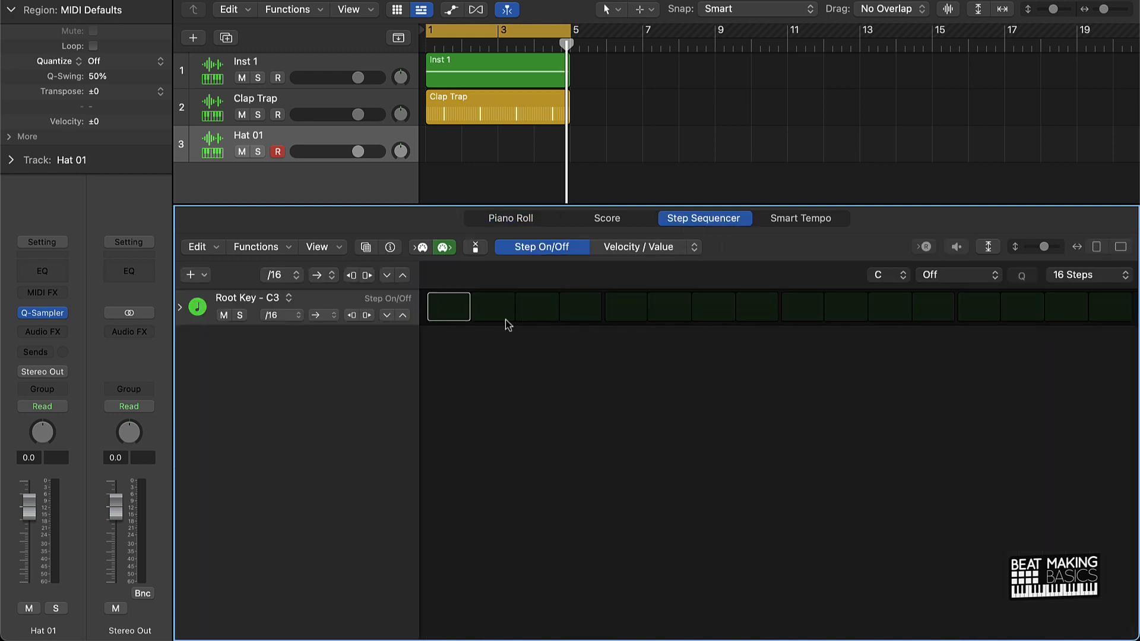
mouse_move(991, 318)
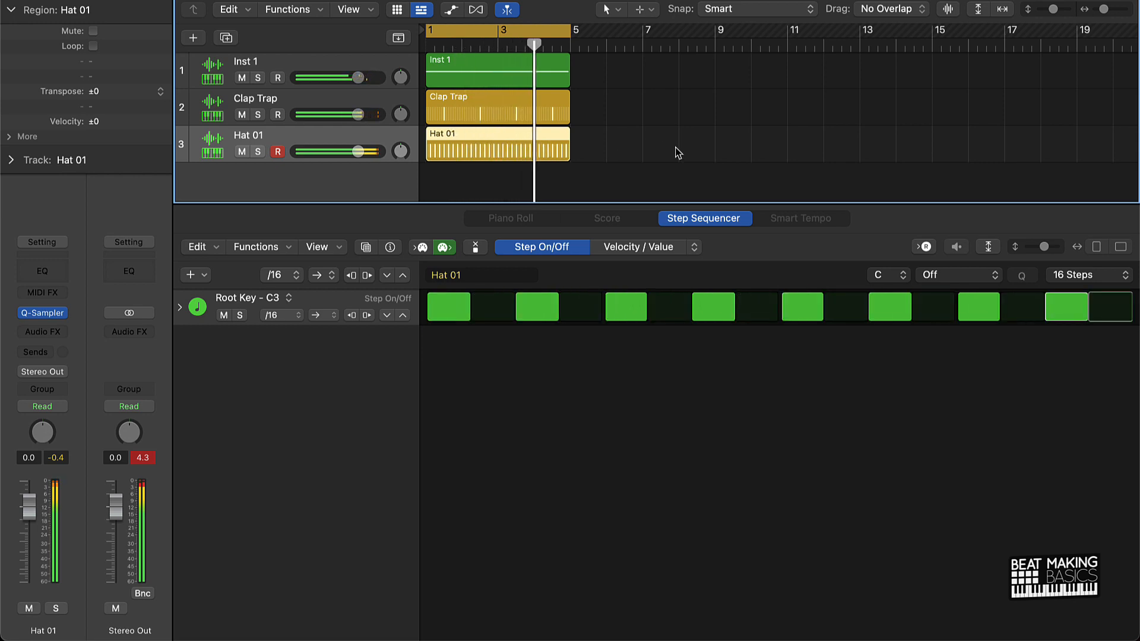
click(492, 306)
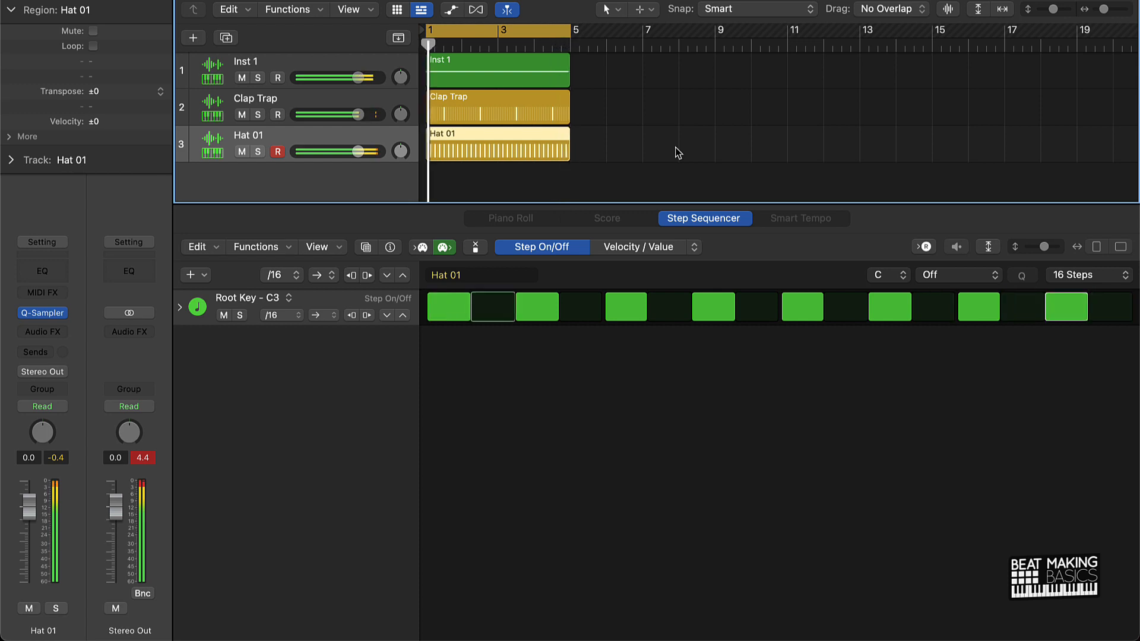
click(492, 306)
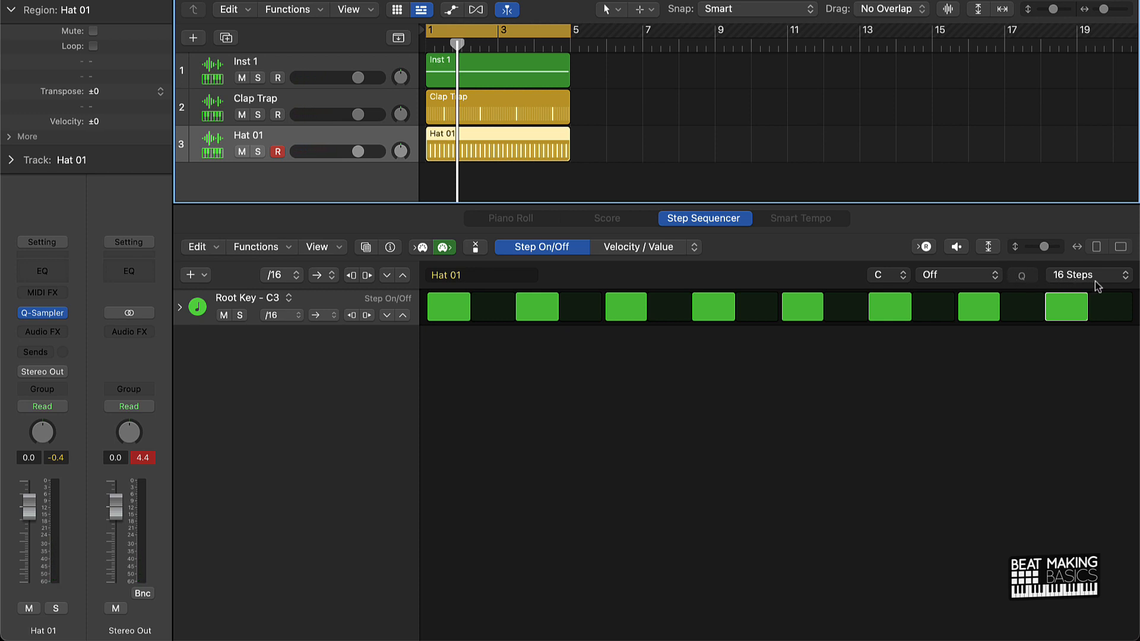
Step: Extend the hi-hat pattern to 64 steps and turn on extra fill hits
click(1083, 274)
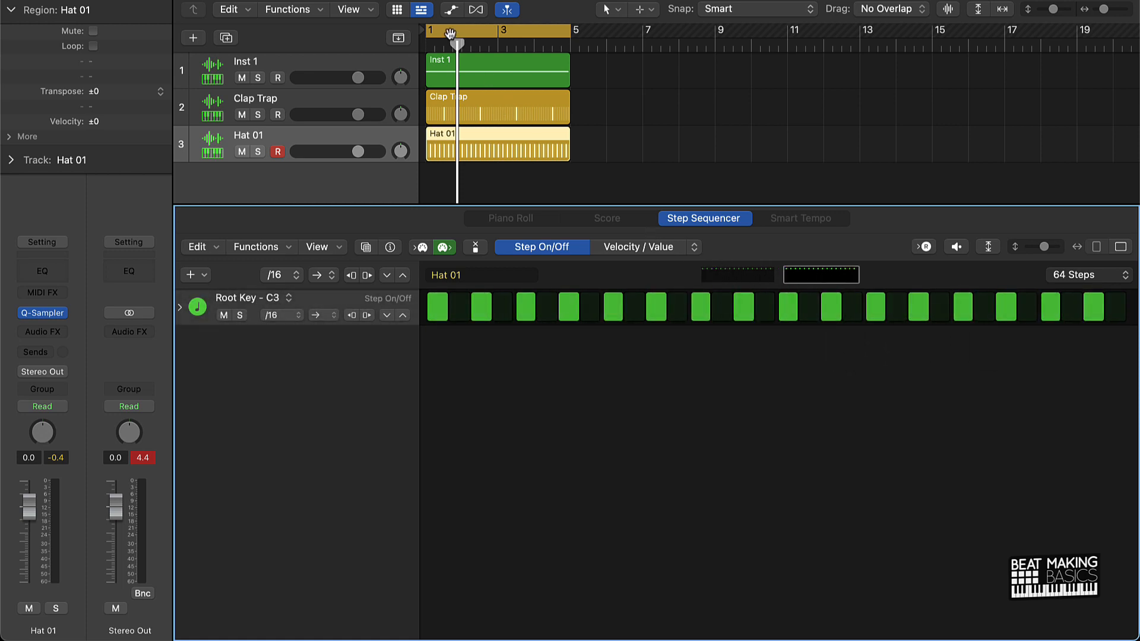
click(741, 306)
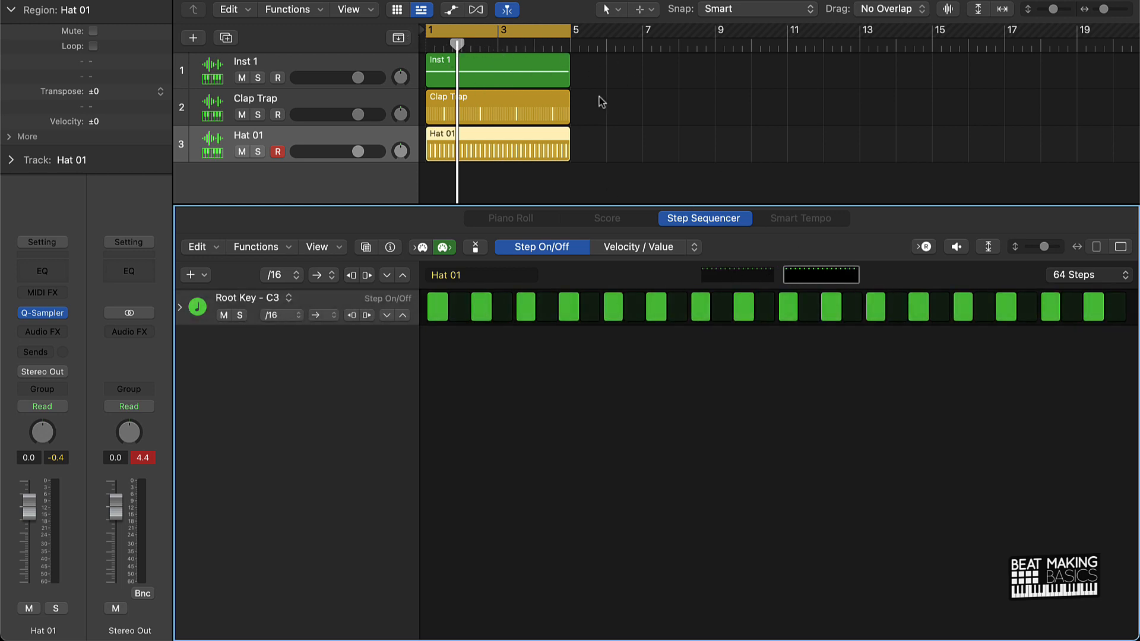
click(741, 306)
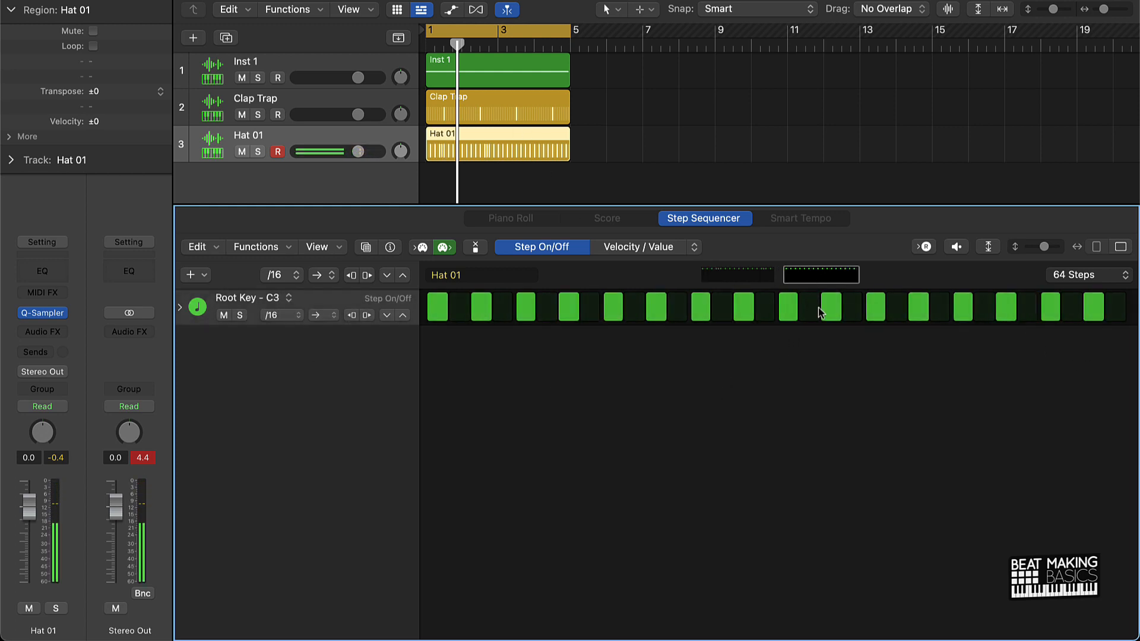
click(807, 307)
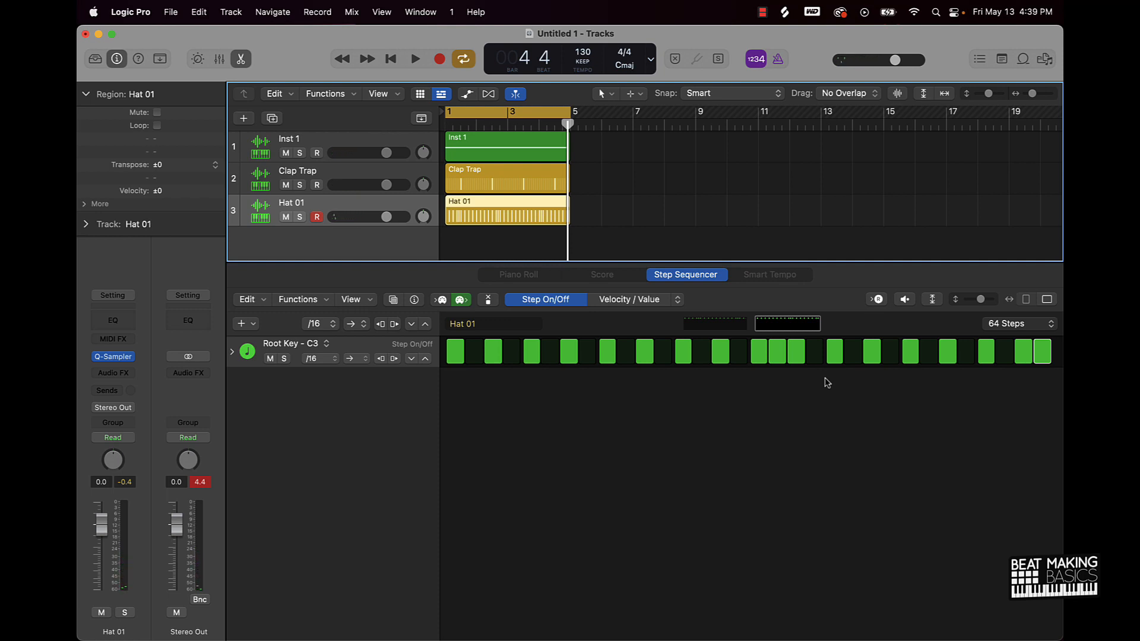
mouse_move(692, 315)
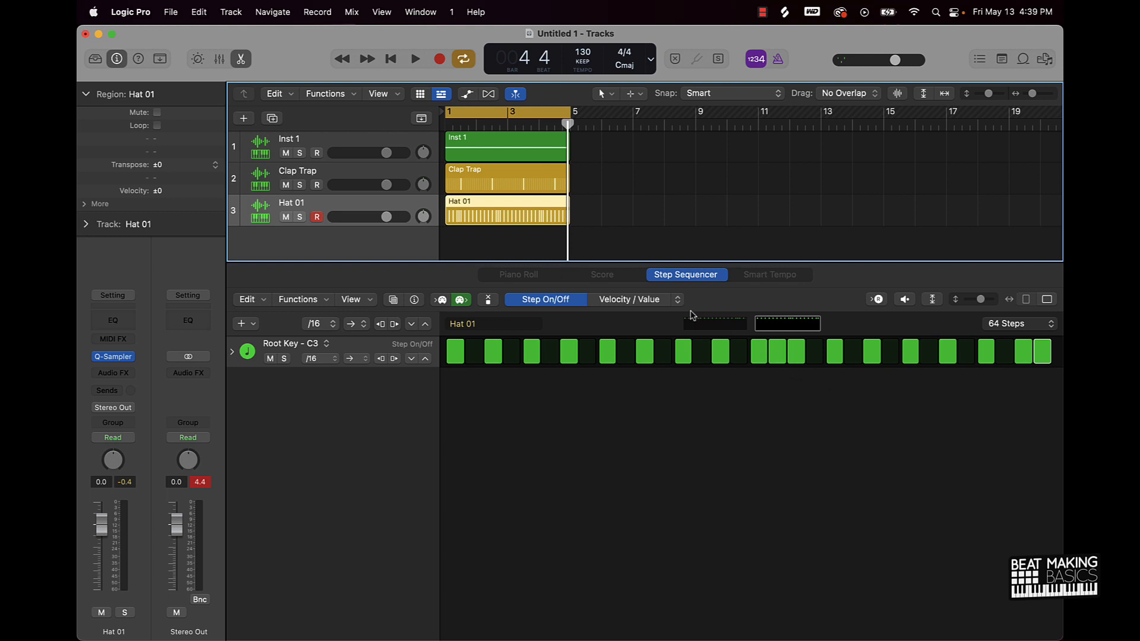
Step: Set note repeats, then lower hi-hat step velocities to about 82, 51 and 77
click(629, 299)
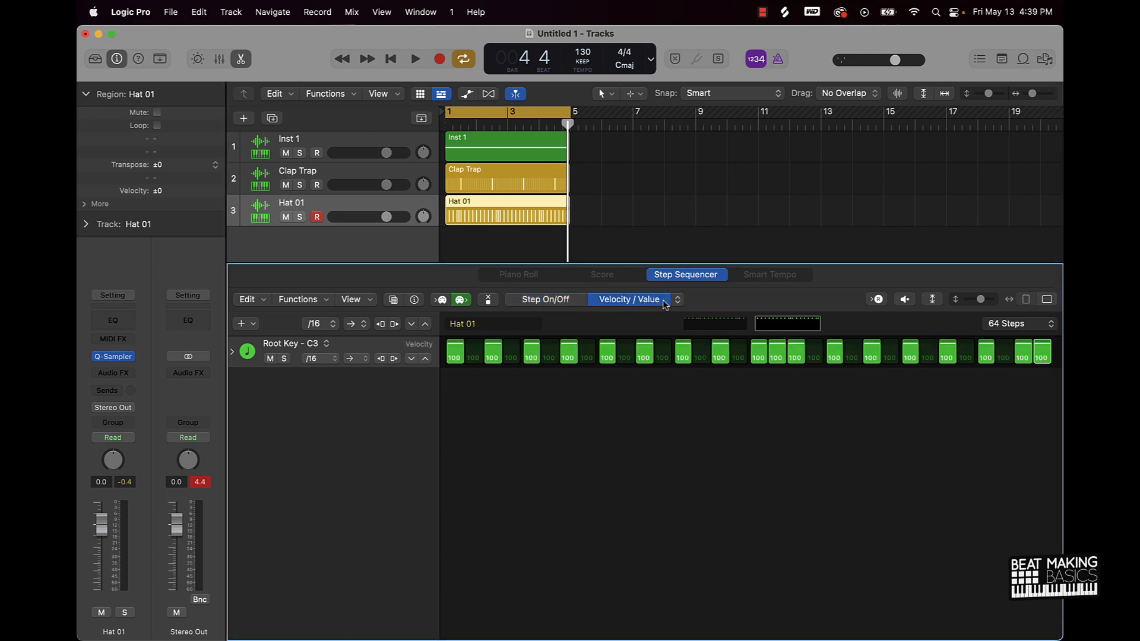
click(629, 299)
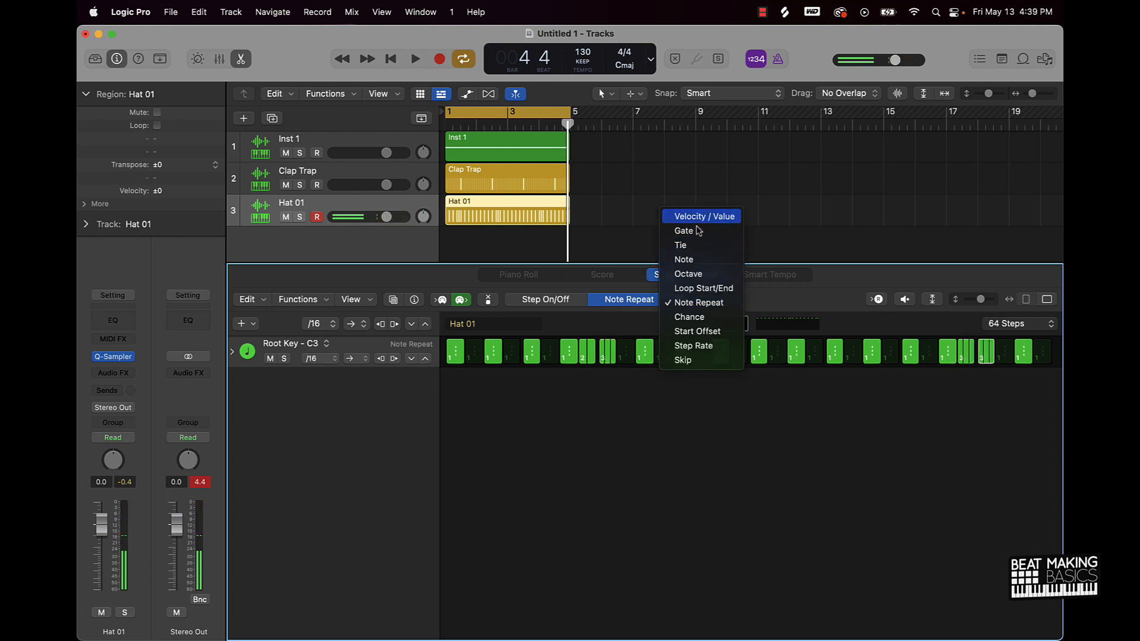
click(701, 216)
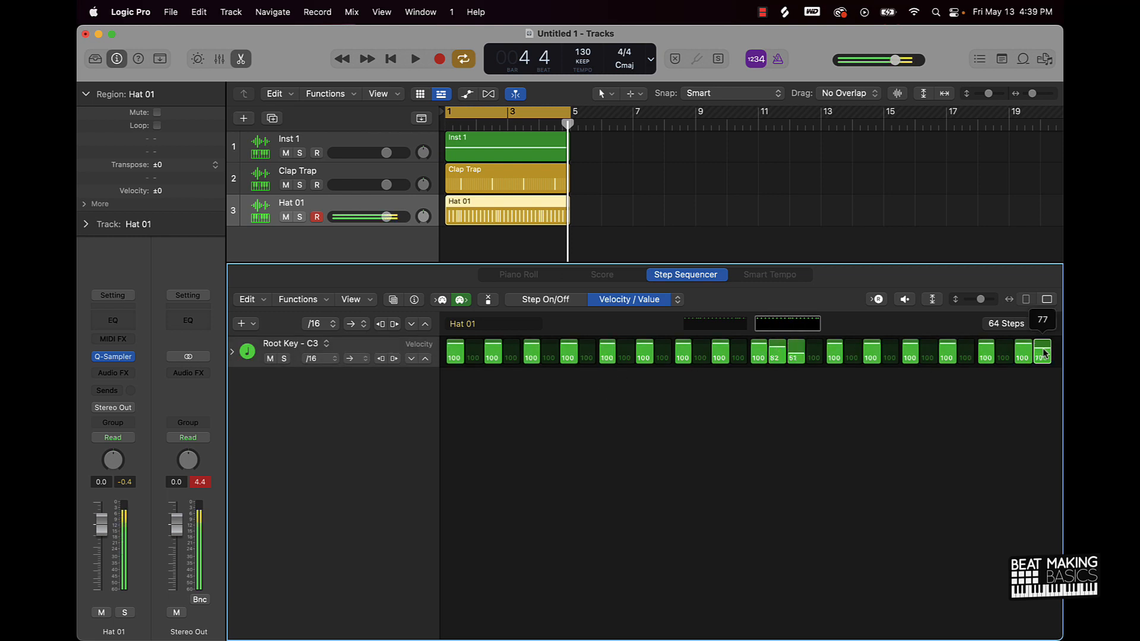
drag(1041, 349, 1041, 352)
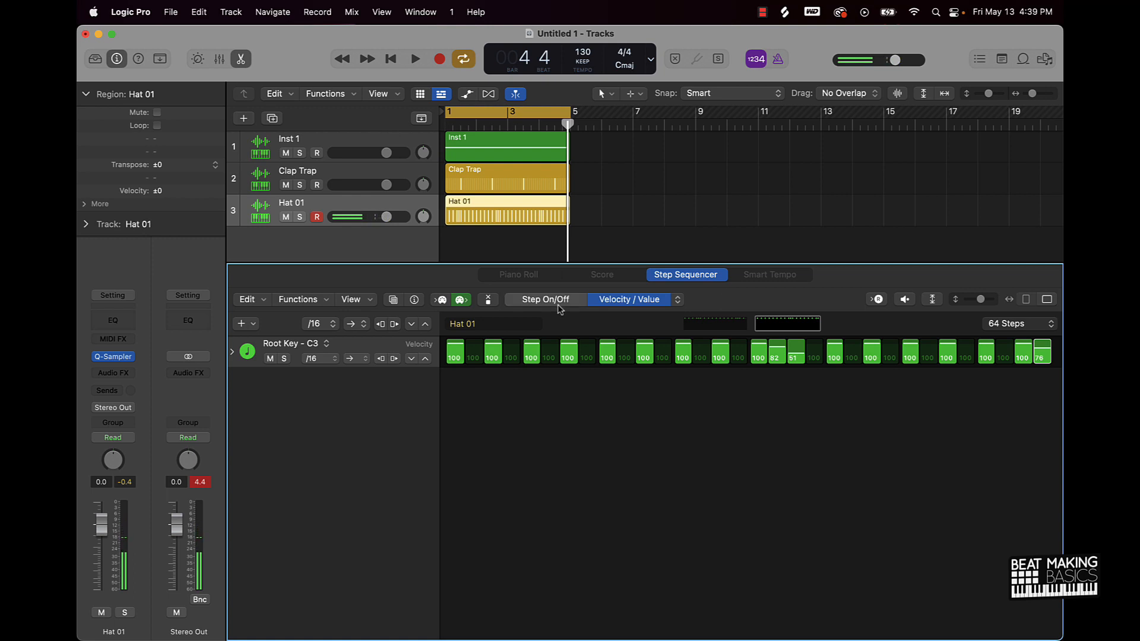
Step: Play the Hat 01 pattern with Inst 1 and Clap Trap, then stop playback
click(415, 59)
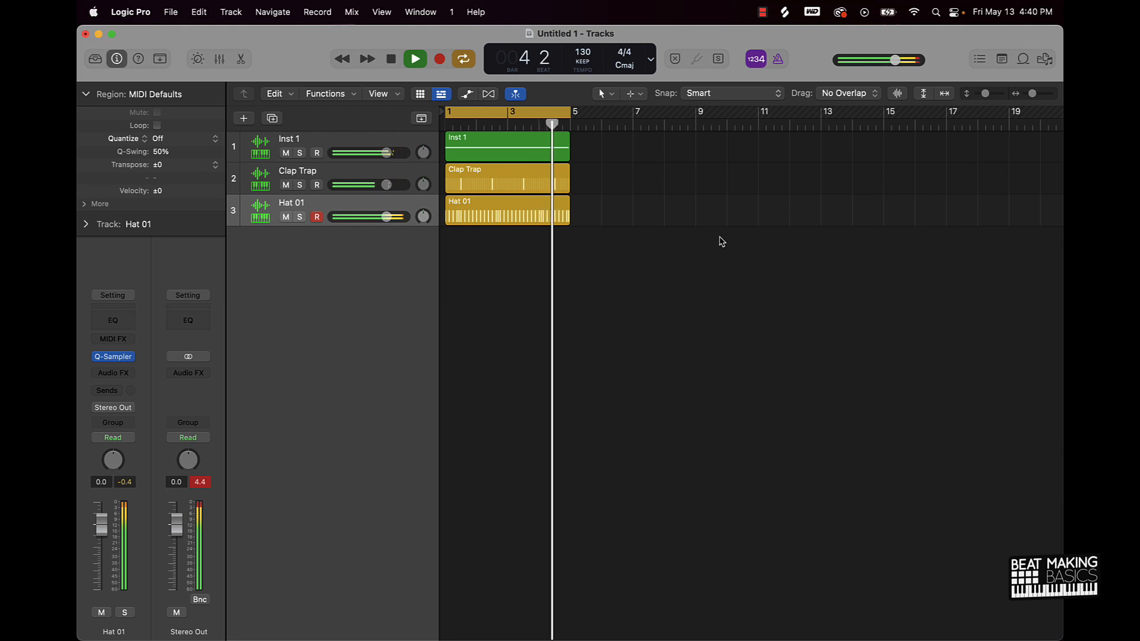
click(414, 59)
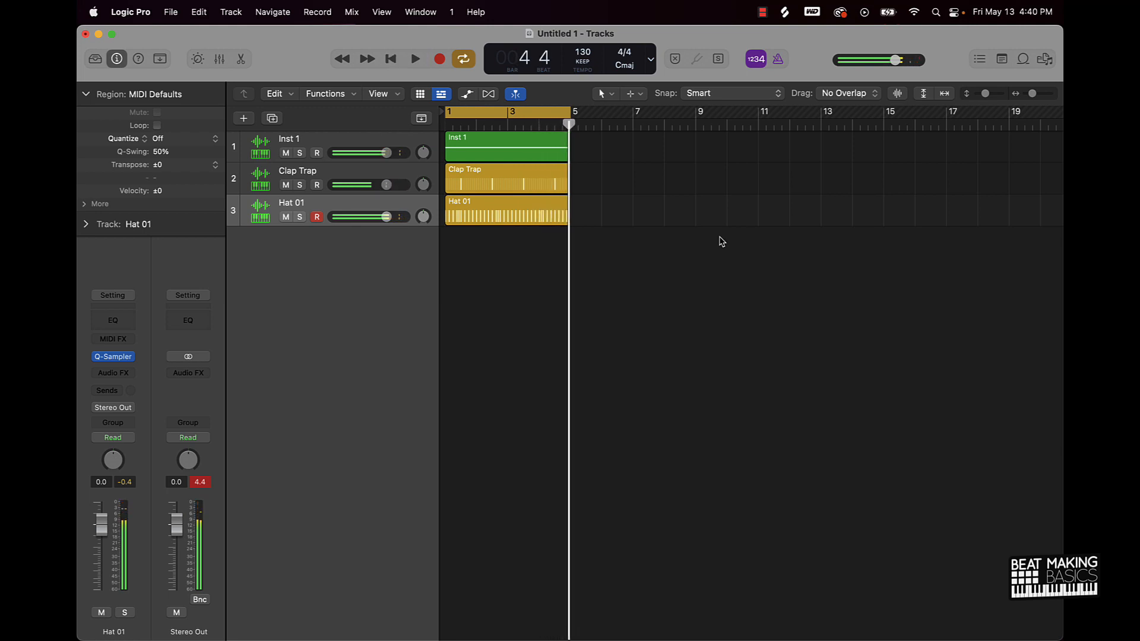